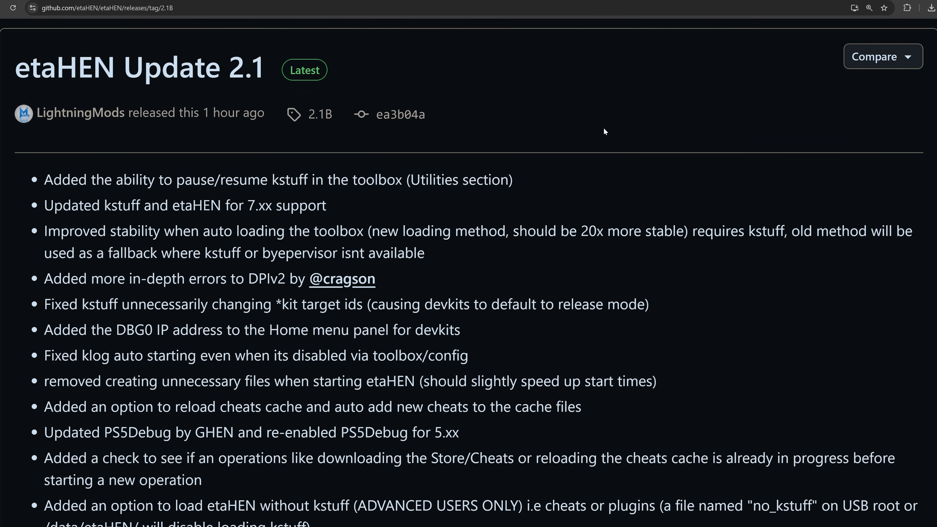
# Review the guide text noting the 7.xx firmware requirement.
pyautogui.scroll(-3)
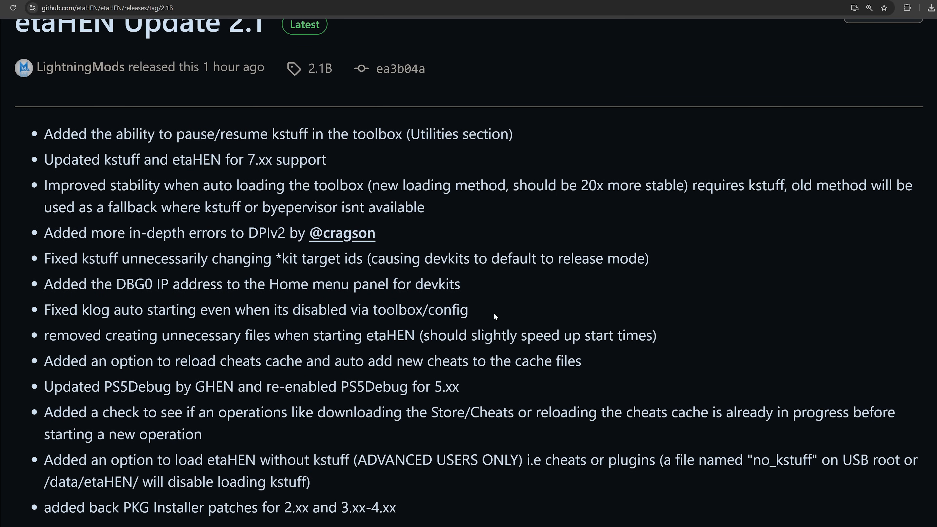
pyautogui.doubleClick(261, 160)
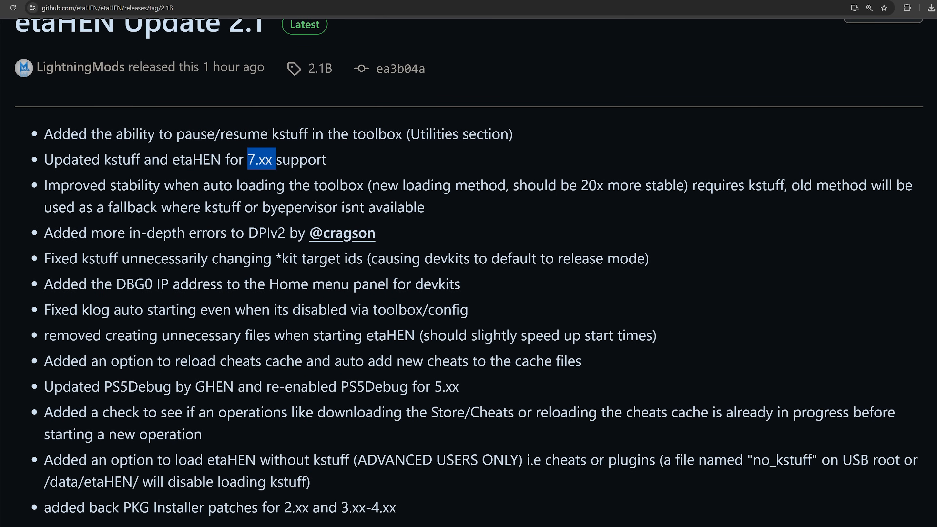
pyautogui.click(365, 164)
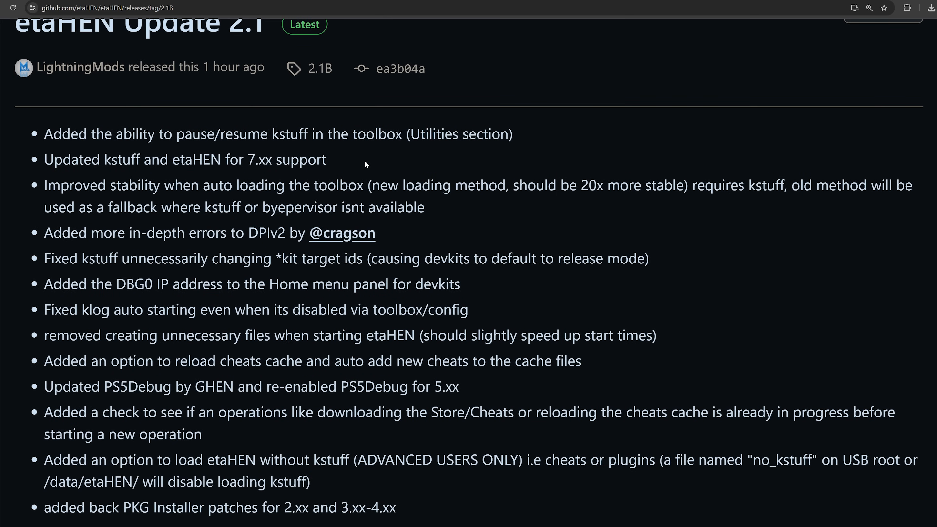
pyautogui.moveTo(548, 242)
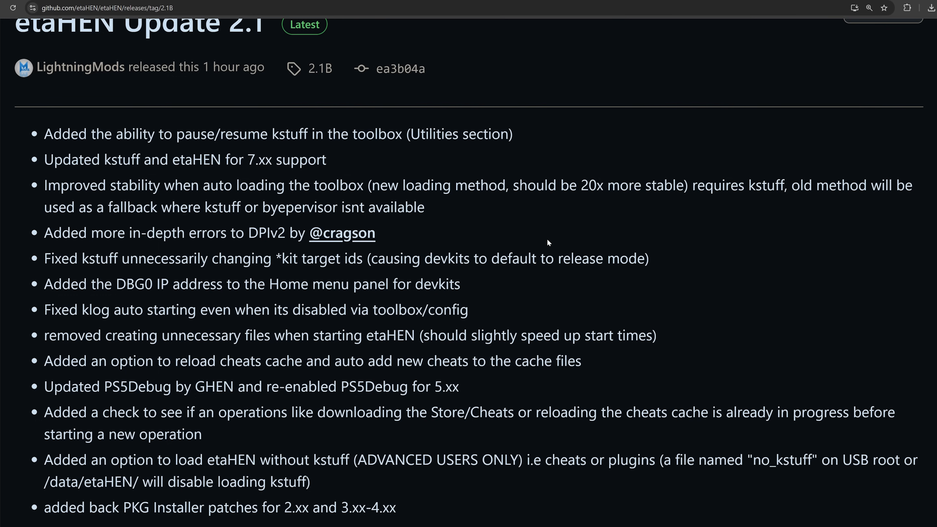
pyautogui.moveTo(512, 221)
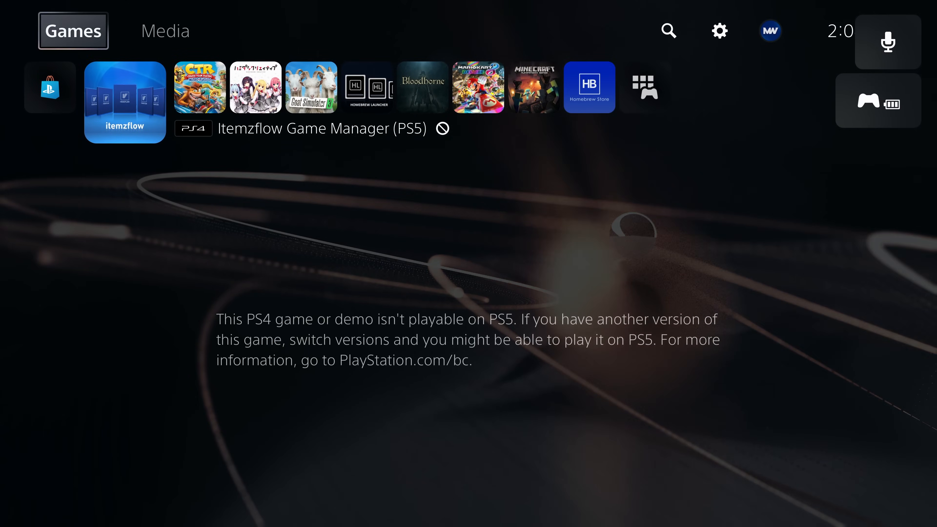
# Launch the PS5 JAR Loader v4.1.1 disc from the Media section's Disc Player.
pyautogui.click(165, 30)
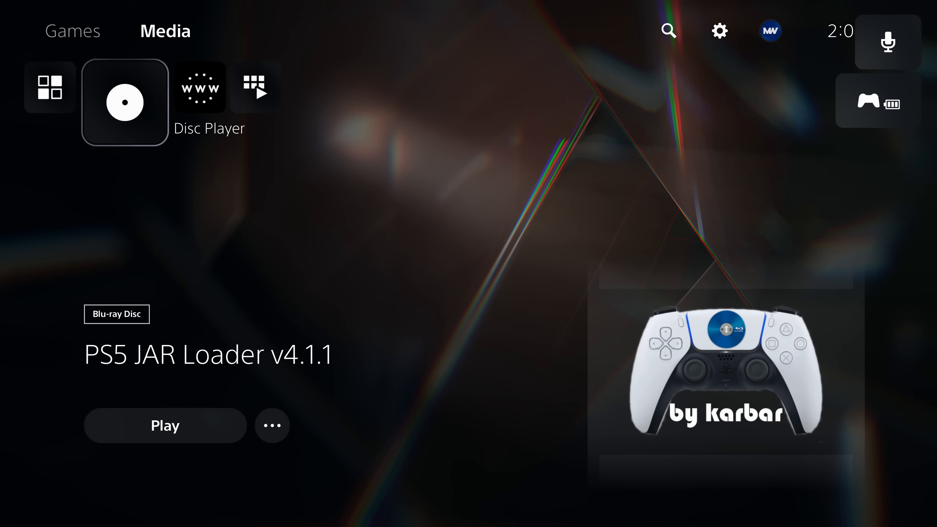
pyautogui.click(165, 426)
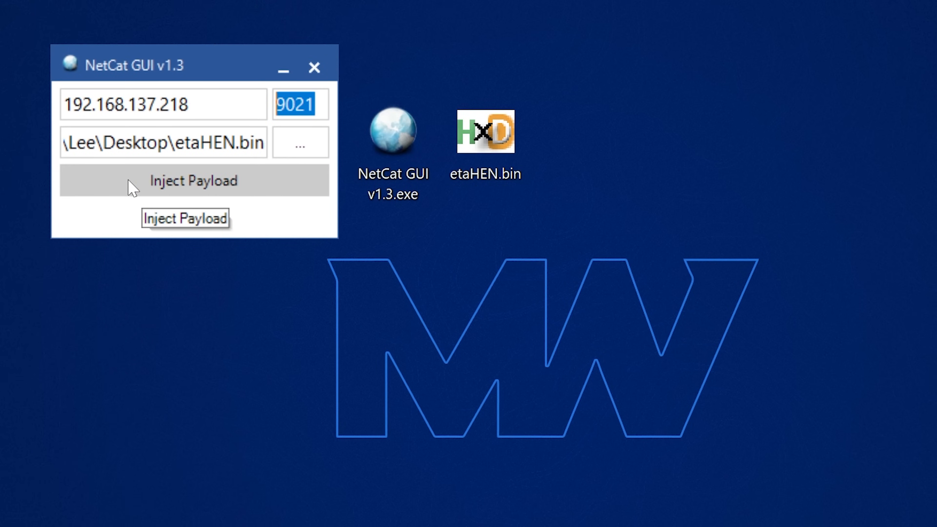
# Inject the etaHEN.bin payload to 192.168.137.218 on port 9021.
pyautogui.click(193, 180)
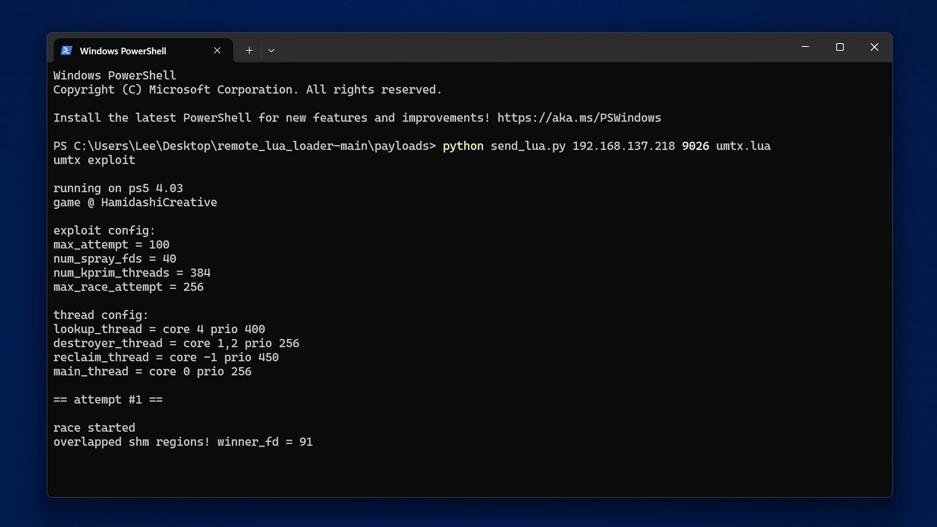
# Acknowledge the remote lua loader notice so etaHEN loads kstuff, then return to Media.
pyautogui.scroll(-3)
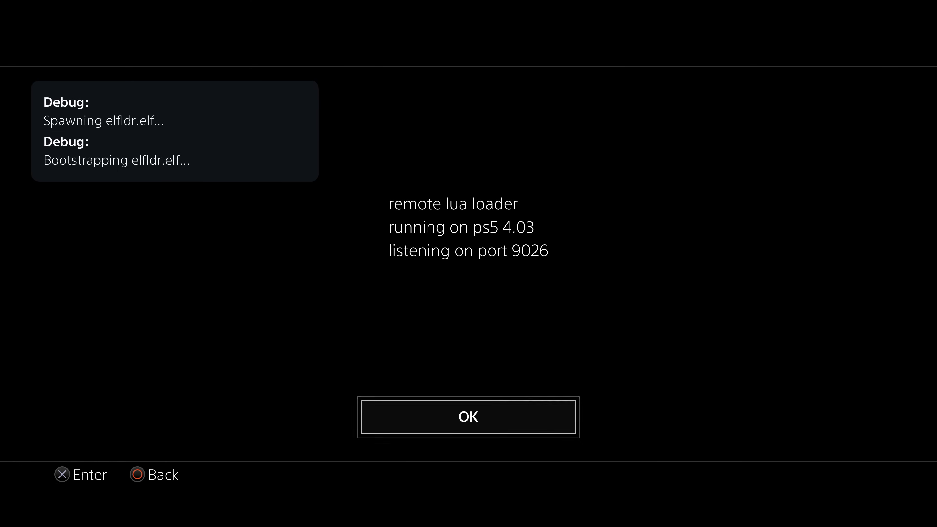
pyautogui.click(468, 416)
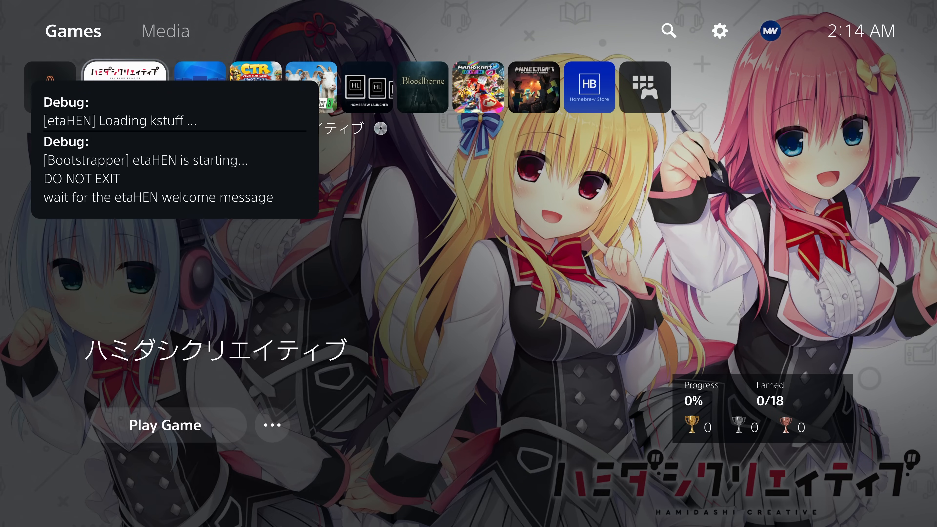
pyautogui.click(165, 30)
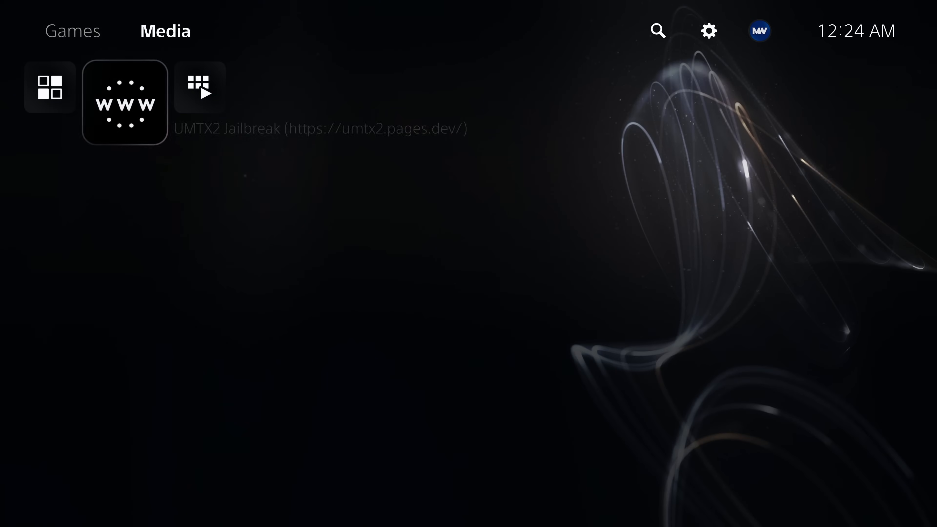
# Run the UMTX2 Jailbreak from its Media shortcut and load etaHEN v2.1b.
pyautogui.click(124, 102)
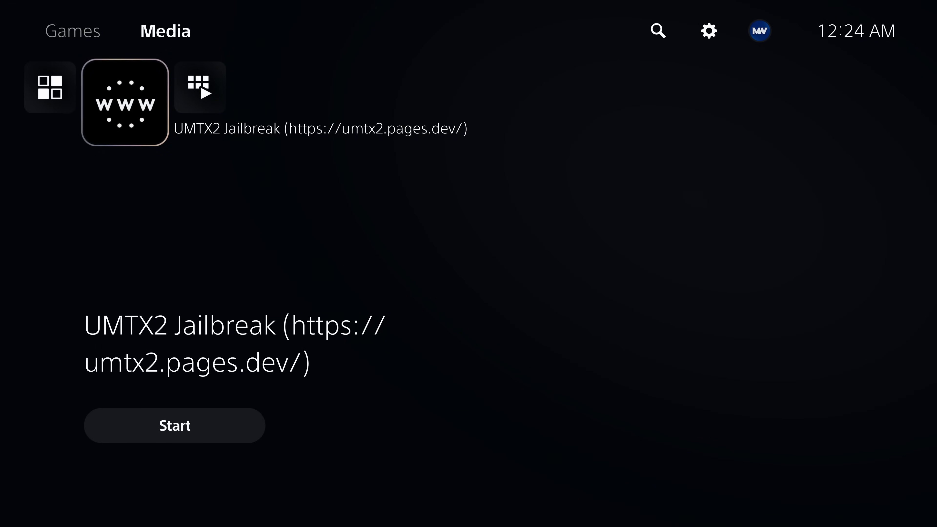
pyautogui.click(174, 426)
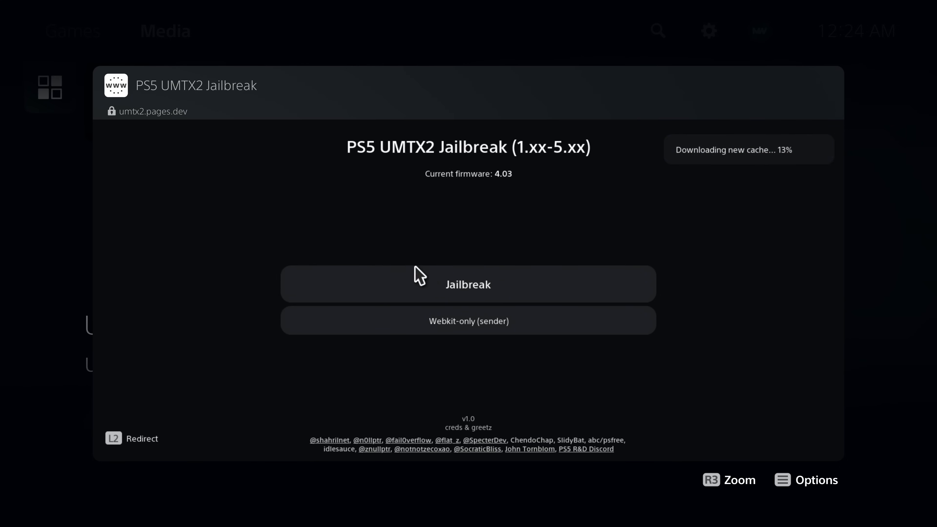
pyautogui.moveTo(748, 183)
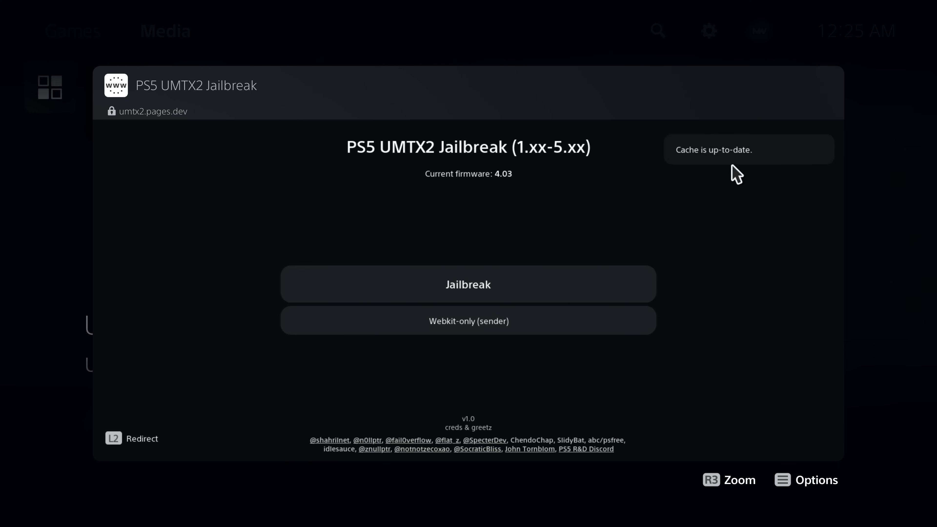
pyautogui.click(468, 284)
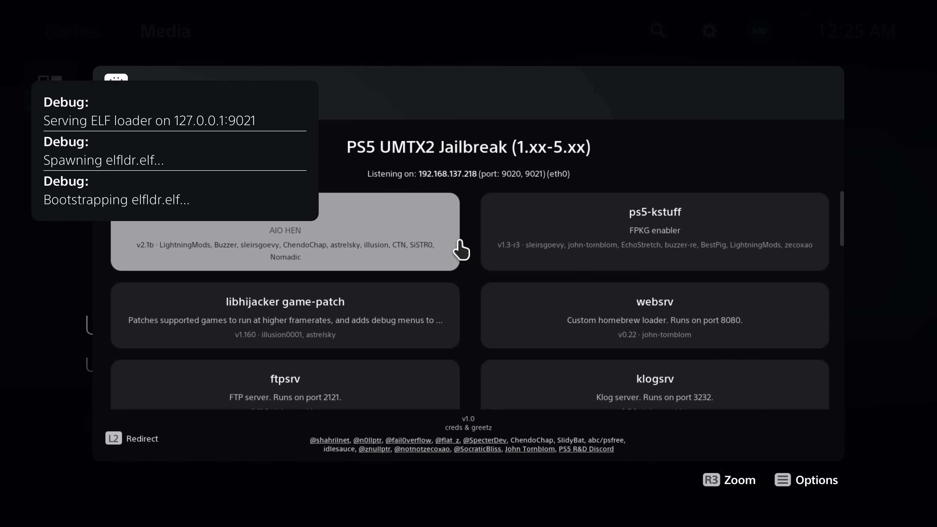
pyautogui.moveTo(472, 250)
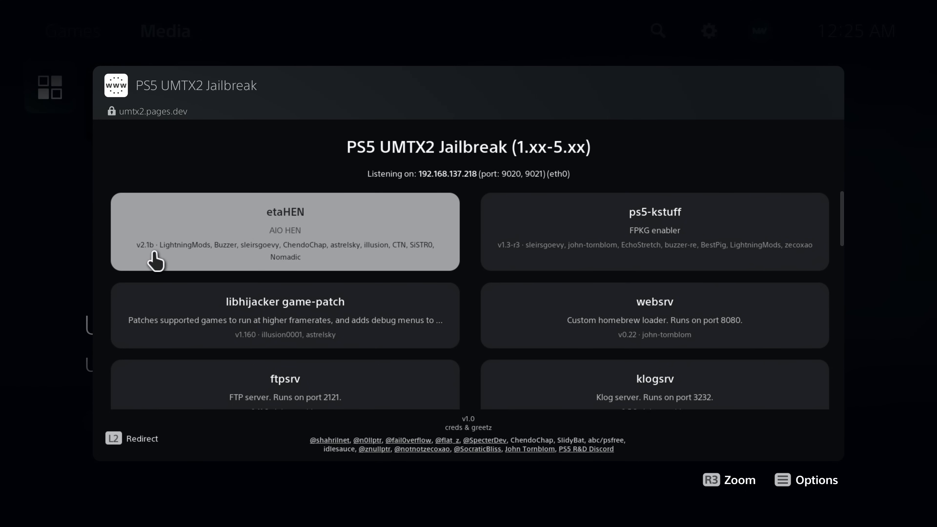
pyautogui.moveTo(336, 227)
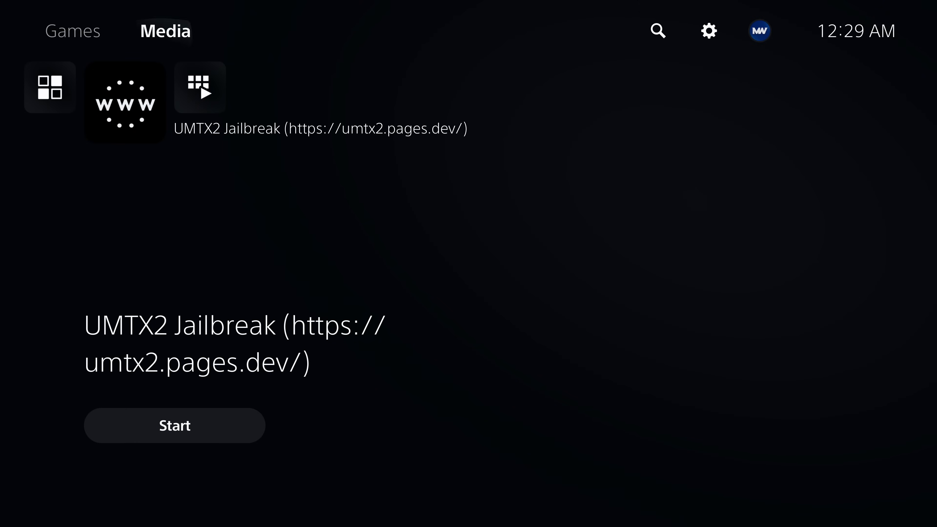
# Browse the etaHEN Toolbox main menu listing Package Installer, Plugins and Utilities.
pyautogui.click(708, 30)
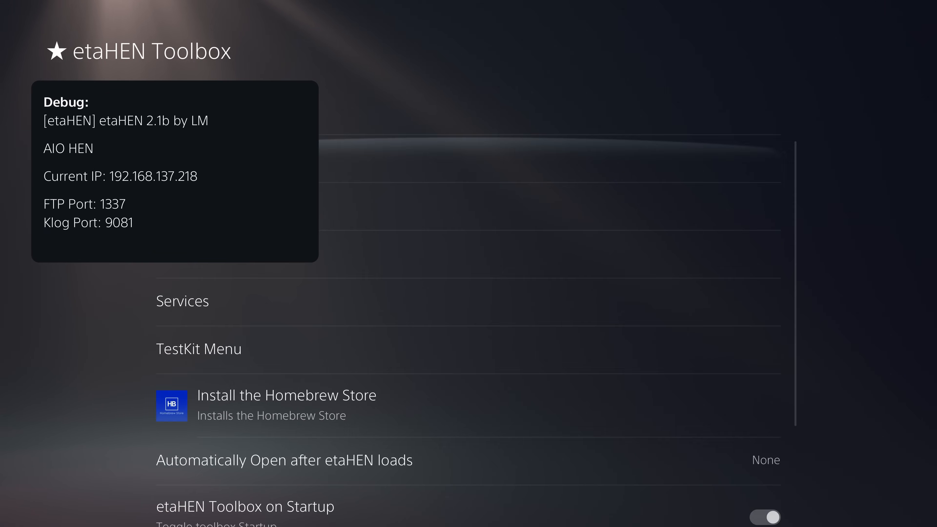
pyautogui.scroll(3)
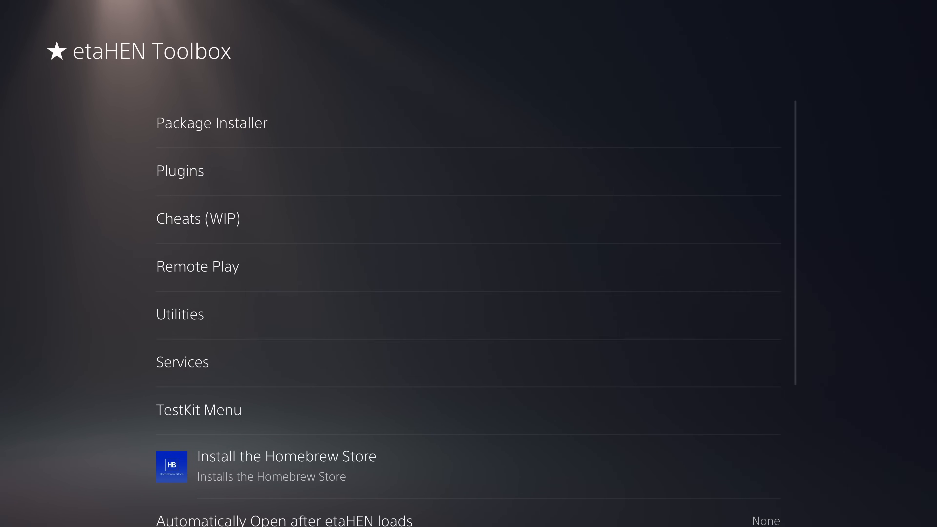
# Exit the etaHEN Toolbox back to the Media home screen.
pyautogui.click(180, 313)
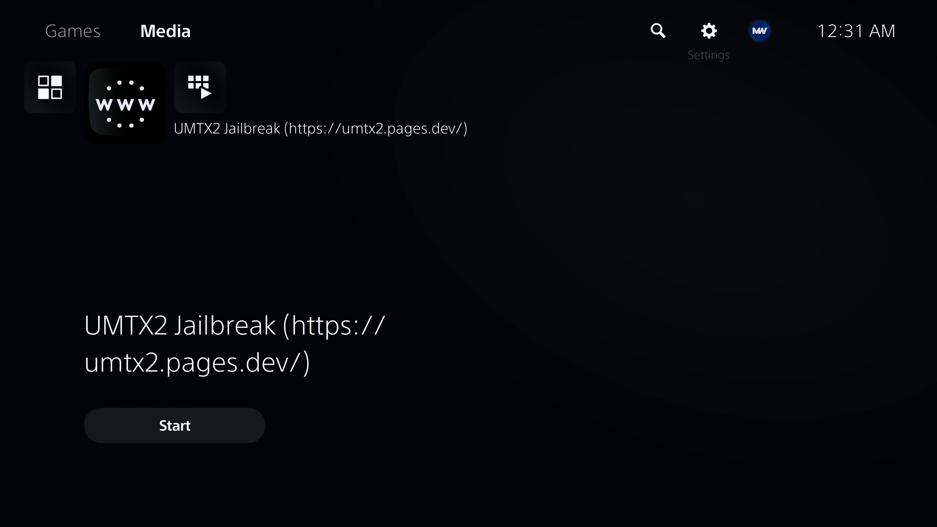
# Reach the etaHEN Toolbox through the console Settings from the Games home.
pyautogui.click(73, 30)
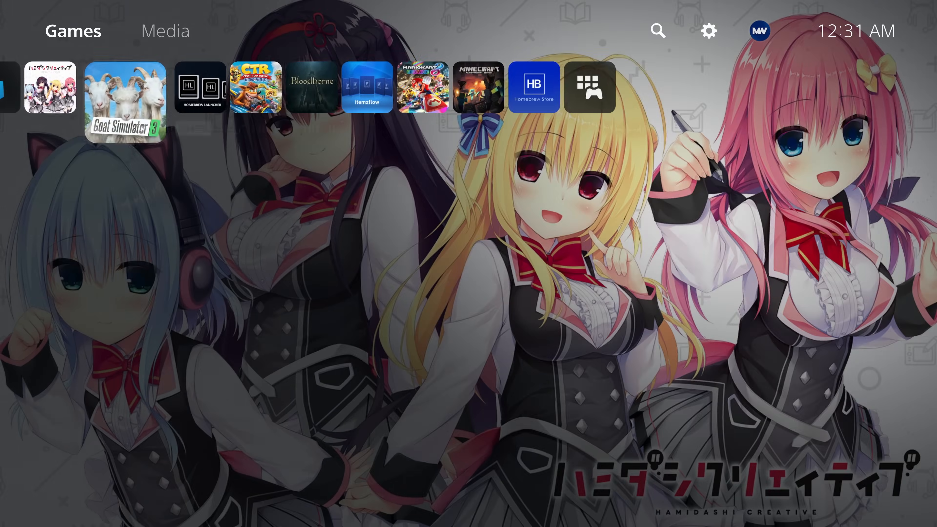
pyautogui.click(255, 87)
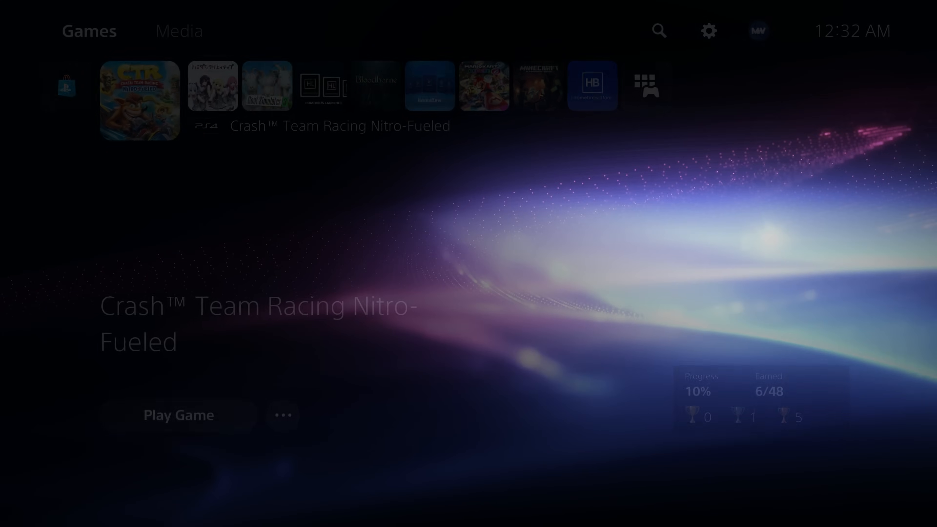
pyautogui.click(708, 30)
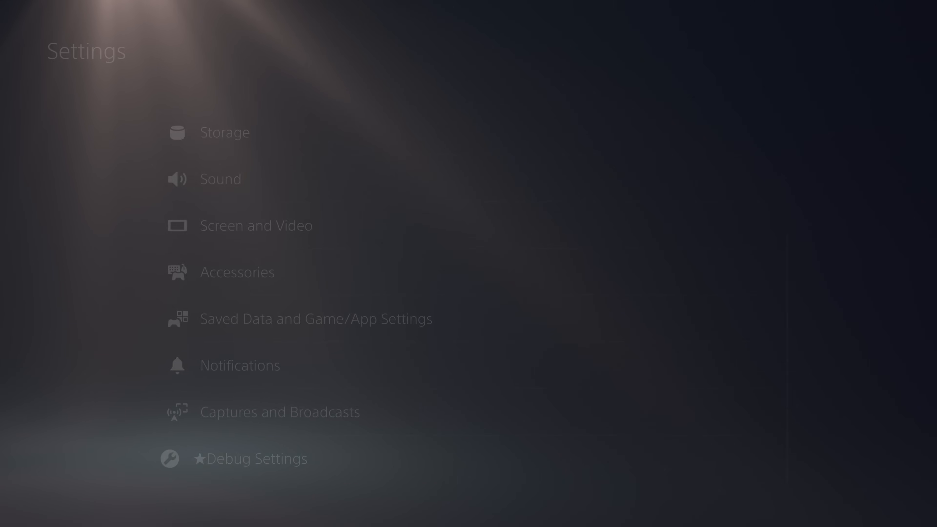
# Enable (Beta) Pause Kstuff in Utilities and confirm the warning.
pyautogui.click(259, 458)
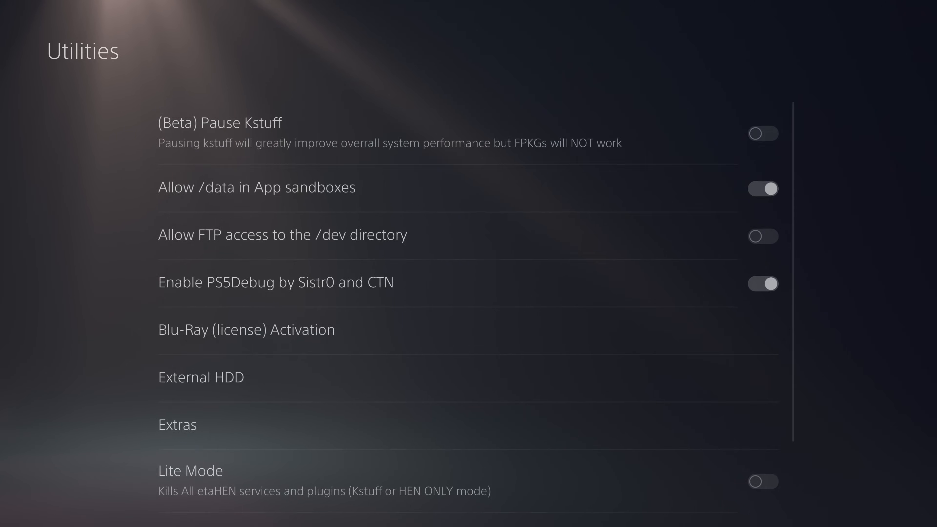
pyautogui.click(763, 132)
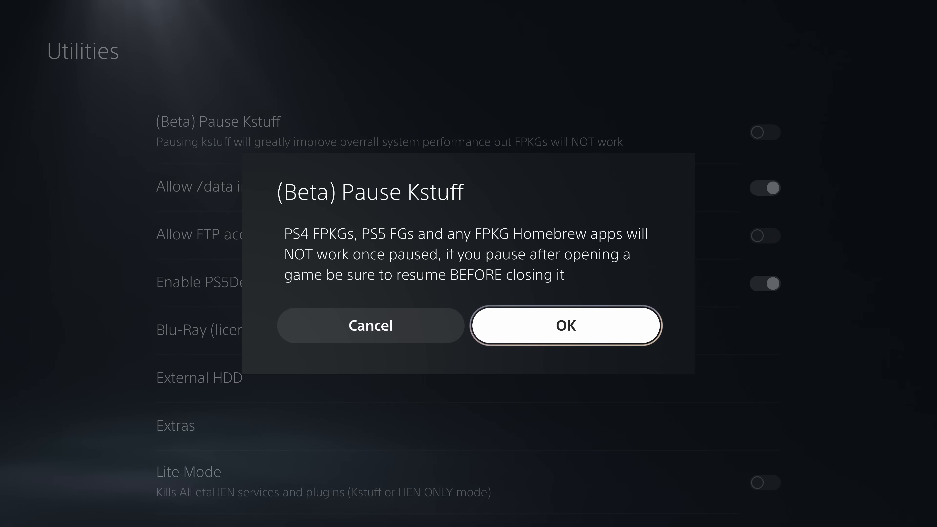
pyautogui.click(564, 325)
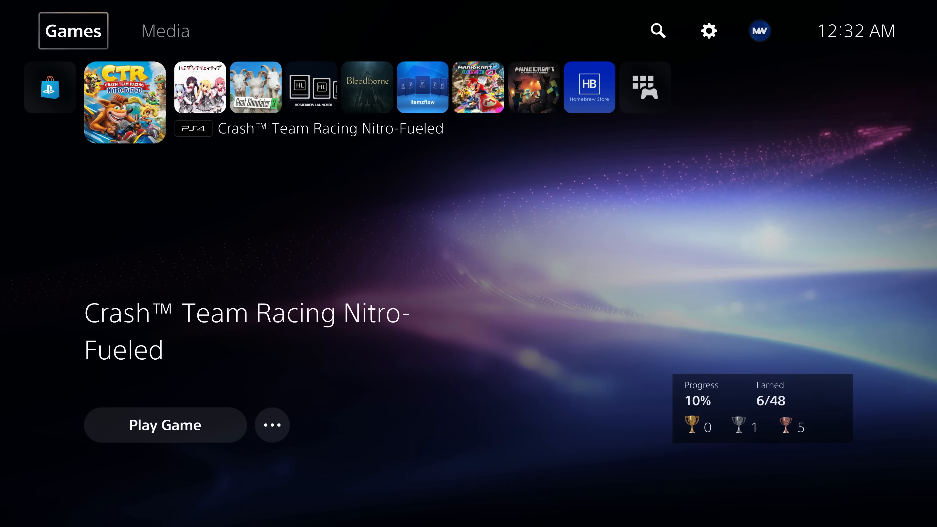
# Disable (Beta) Pause Kstuff in Utilities, confirm, and return to the Games home.
pyautogui.click(709, 31)
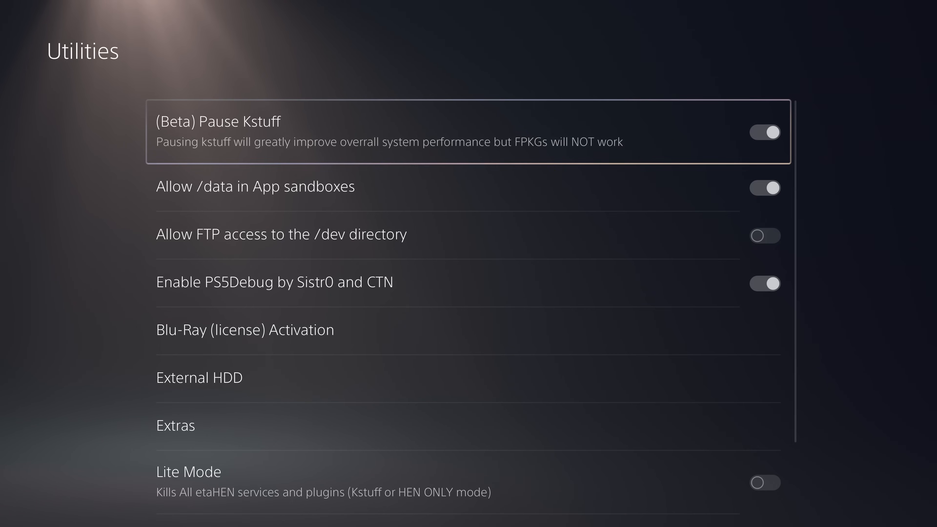
pyautogui.click(764, 132)
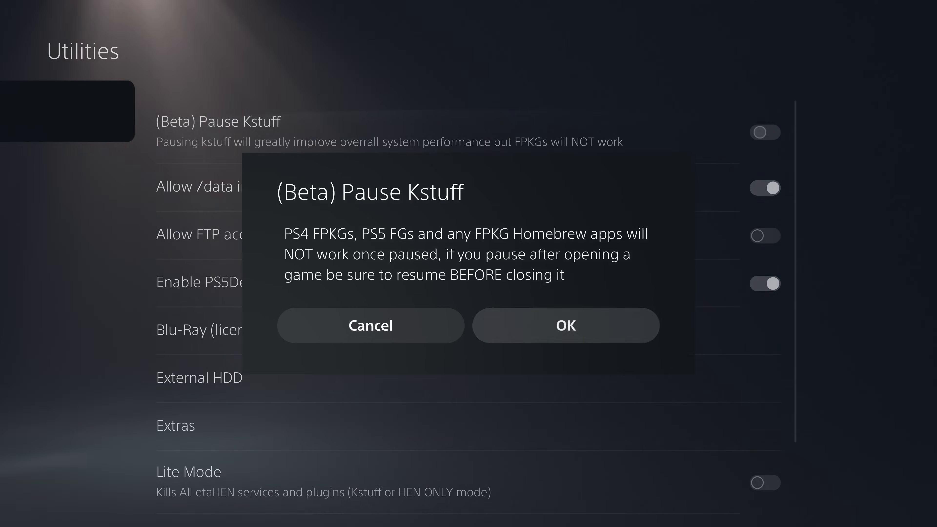
pyautogui.click(564, 326)
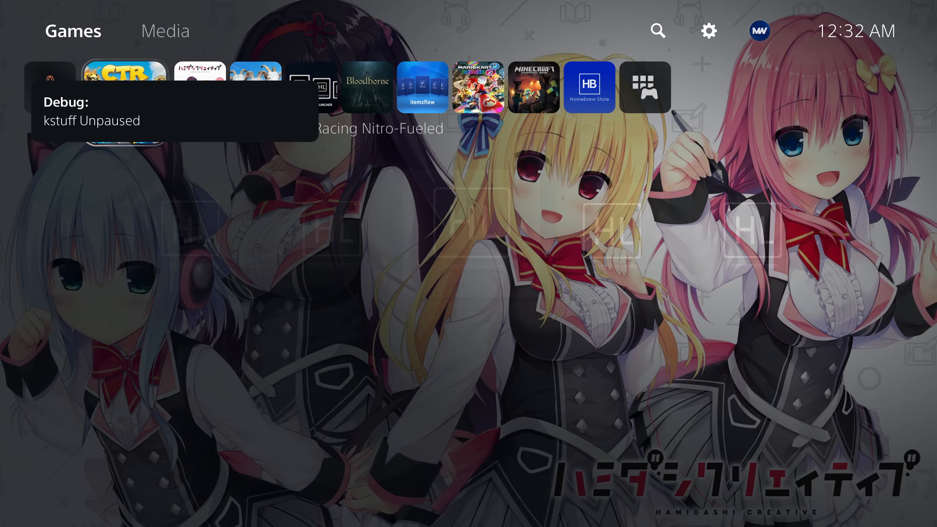
pyautogui.click(123, 87)
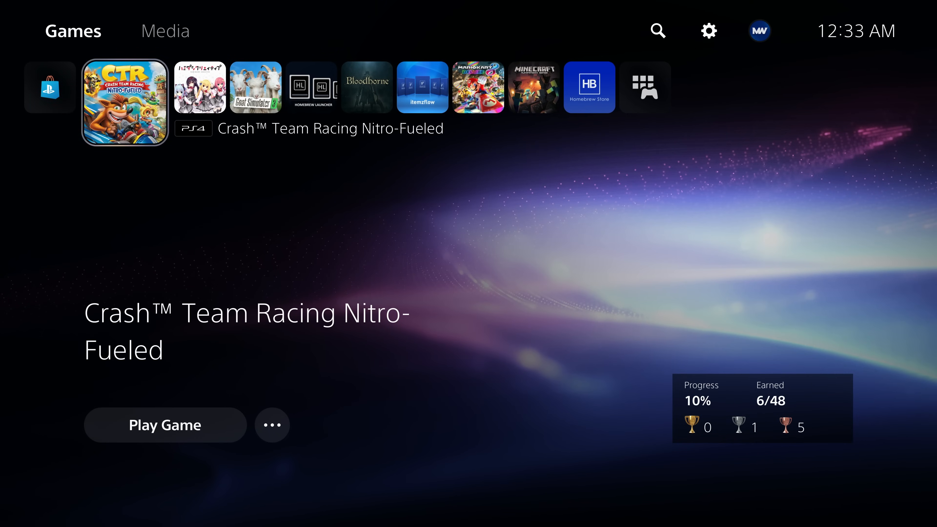
pyautogui.moveTo(709, 30)
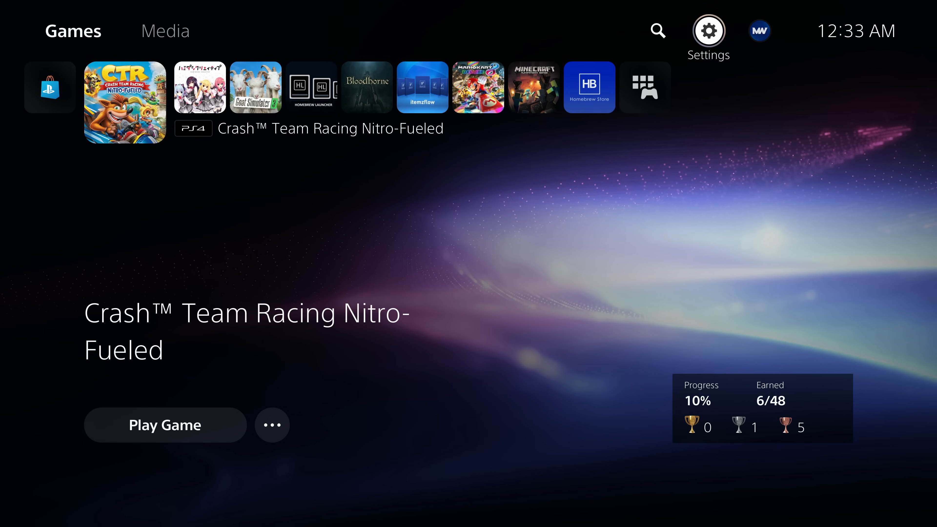
pyautogui.click(708, 31)
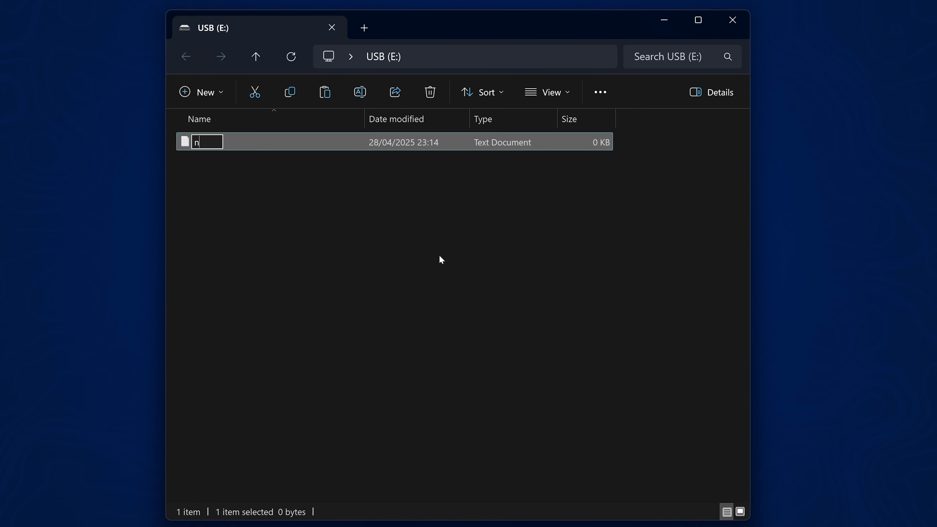
# Rename the empty text document on USB (E:) to extensionless no_kstuff.
pyautogui.write('o_kstuff')
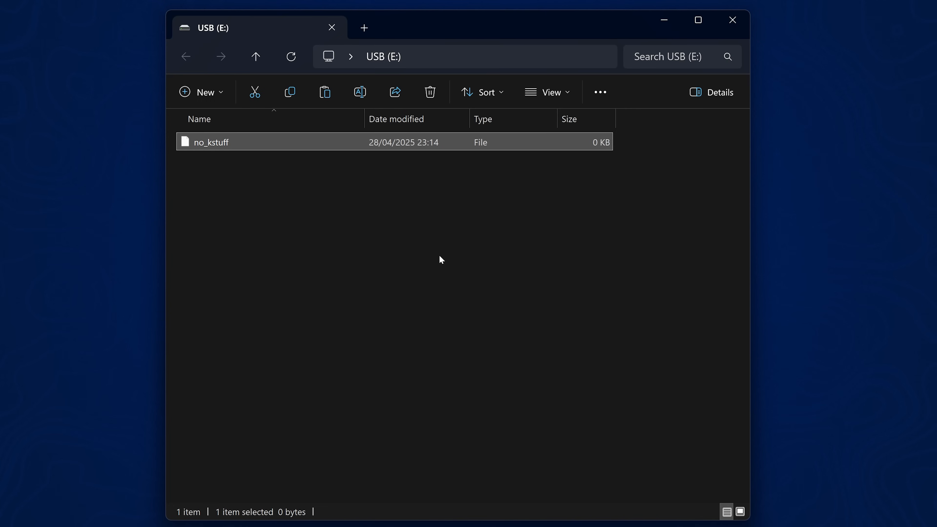
pyautogui.moveTo(191, 153)
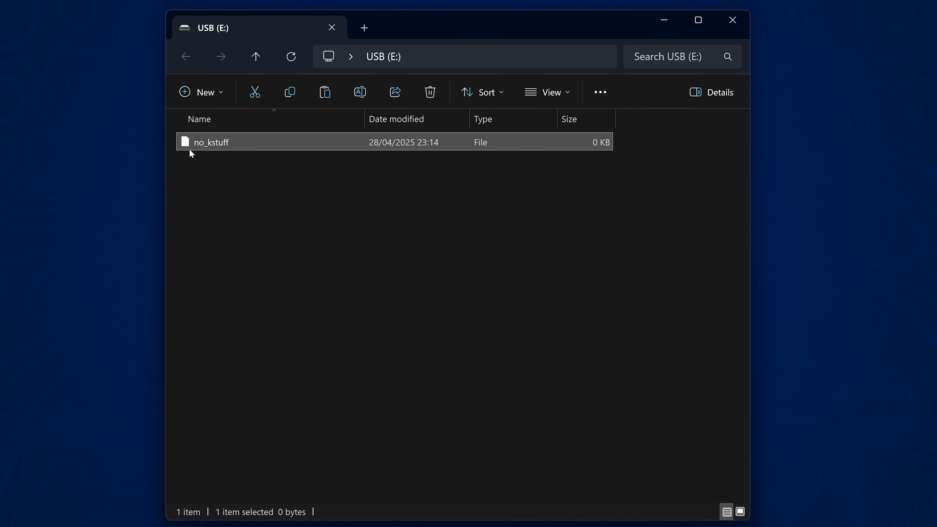
pyautogui.click(343, 252)
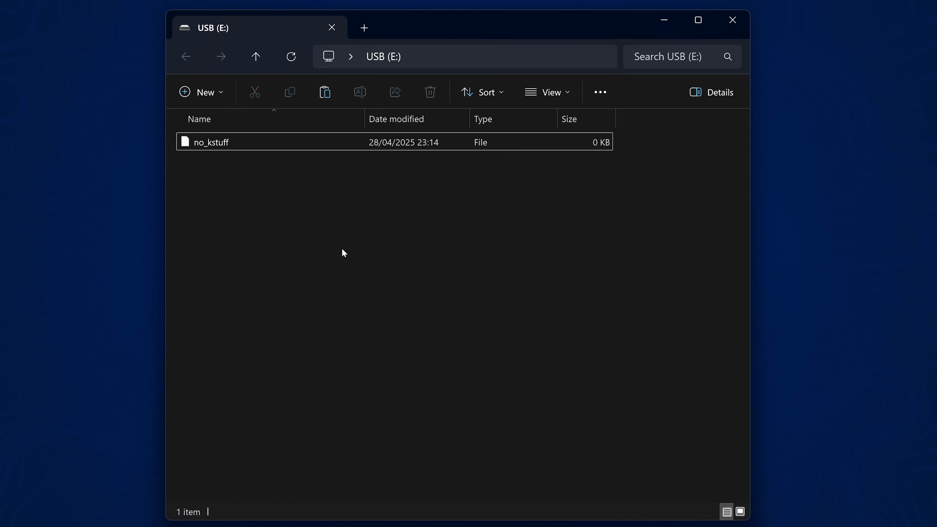
pyautogui.moveTo(680, 178)
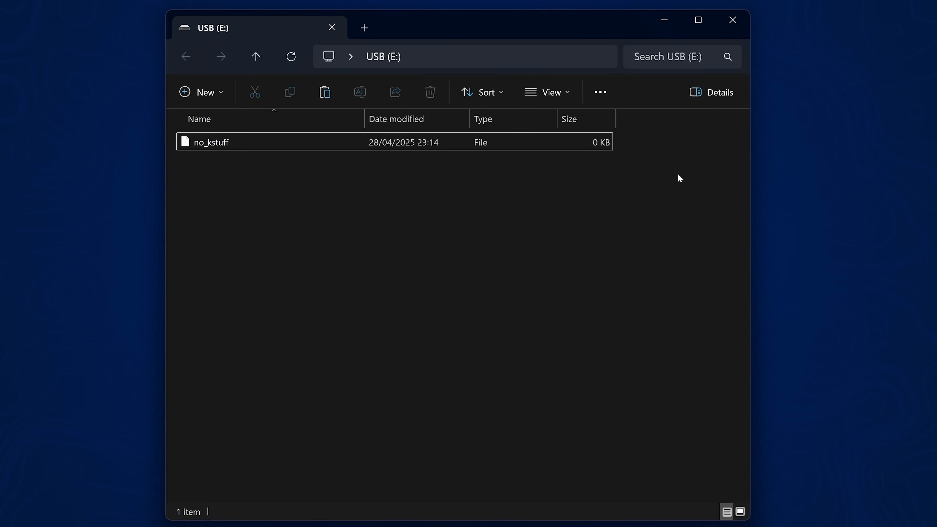
pyautogui.click(547, 92)
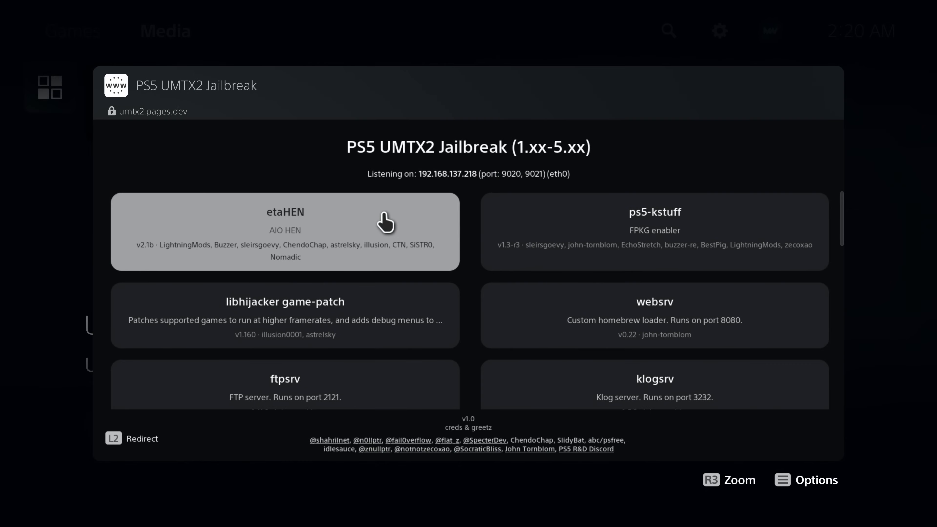
# Load the etaHEN 2.1b payload from the umtx2.pages.dev jailbreak page.
pyautogui.click(285, 231)
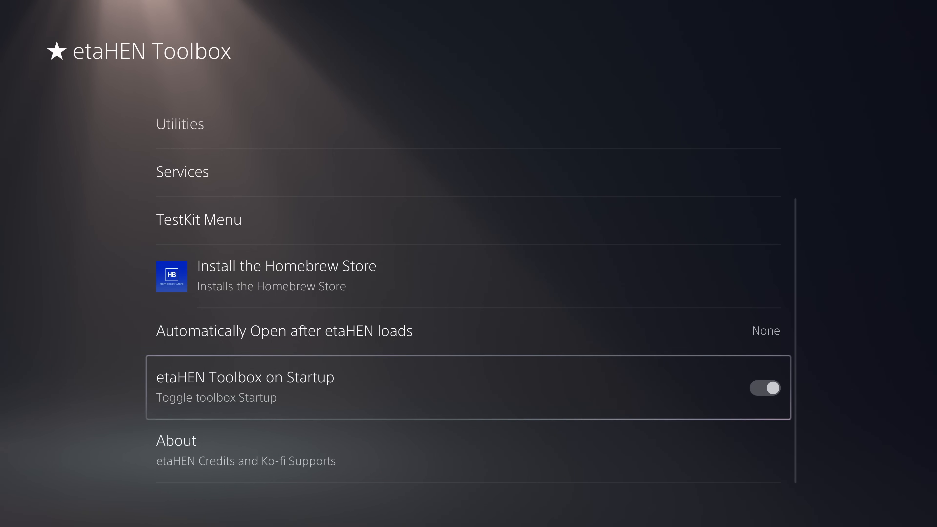
# Switch off the 'etaHEN Toolbox on Startup' toggle in the toolbox list.
pyautogui.click(764, 388)
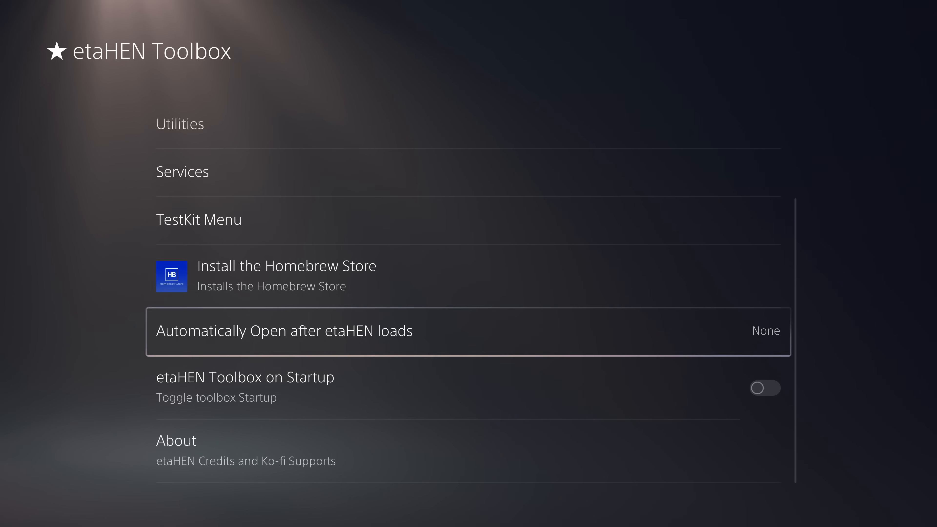
pyautogui.scroll(3)
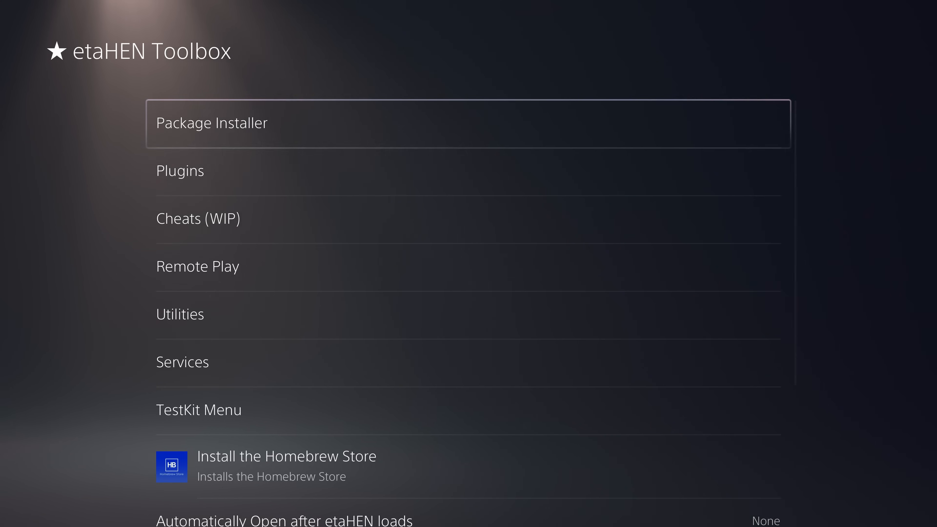
pyautogui.scroll(-3)
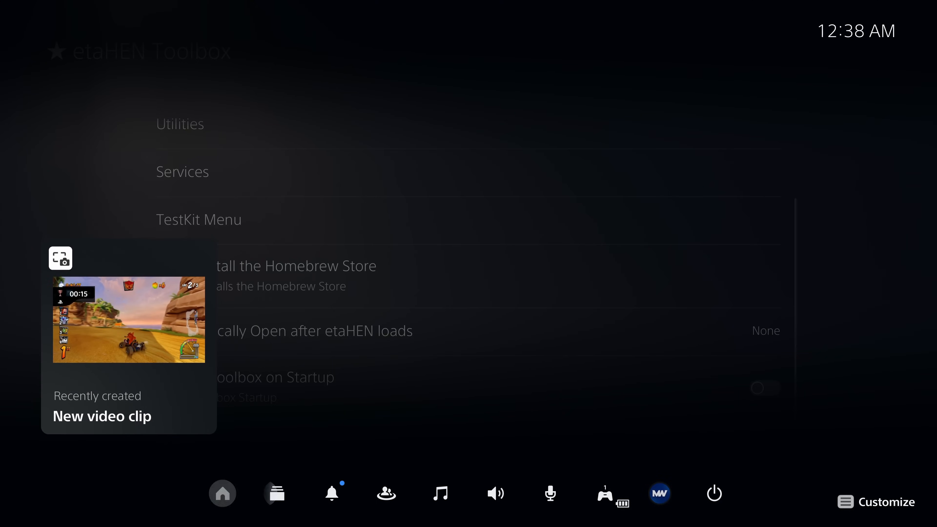
# Enter rest mode from the power options, wake the console and go to Settings.
pyautogui.click(714, 493)
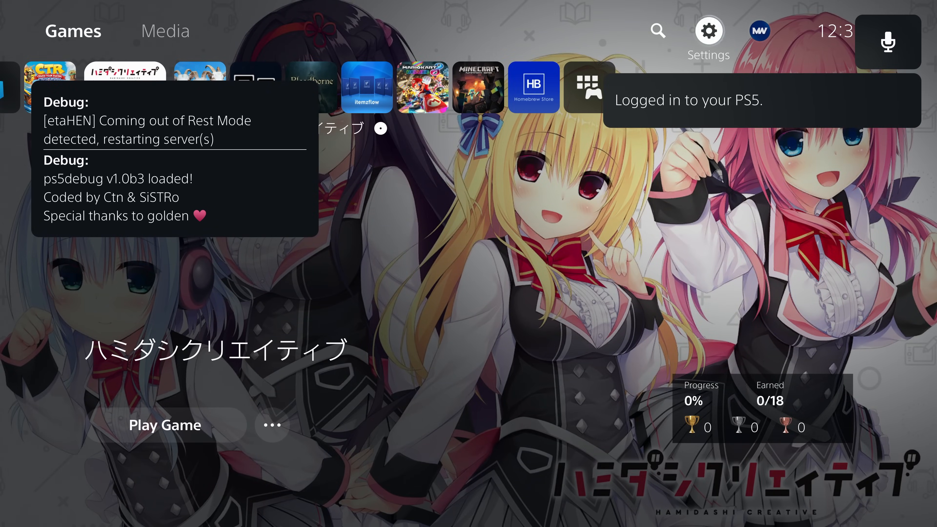
pyautogui.click(709, 31)
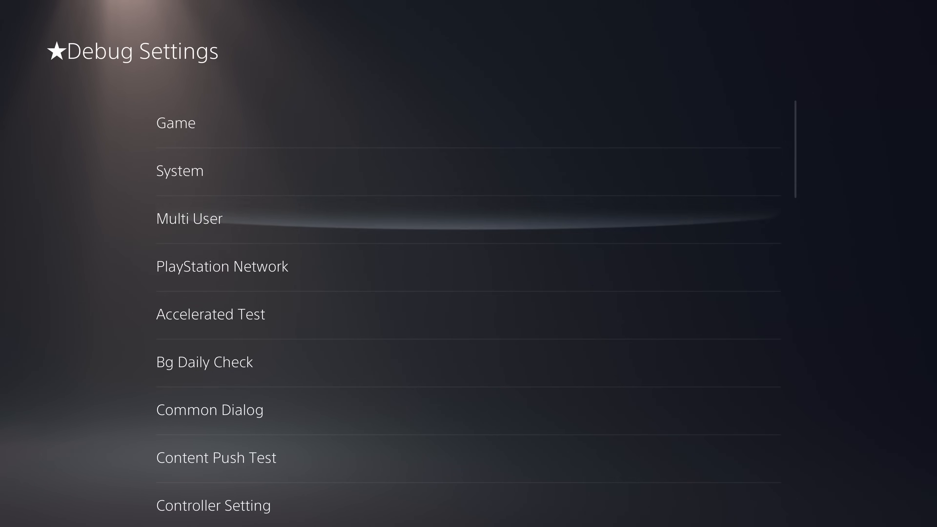
# Browse Debug Settings, return to the Games home and head back toward Settings.
pyautogui.scroll(-3)
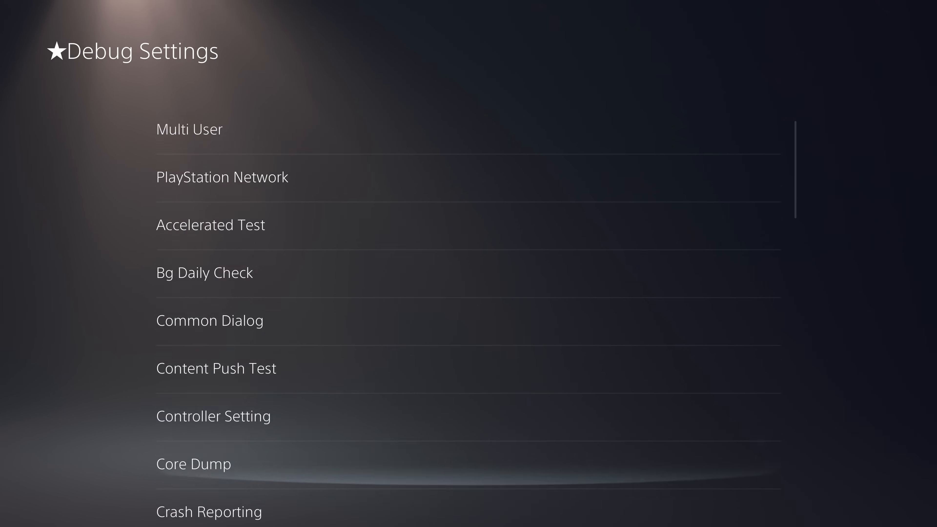
pyautogui.scroll(3)
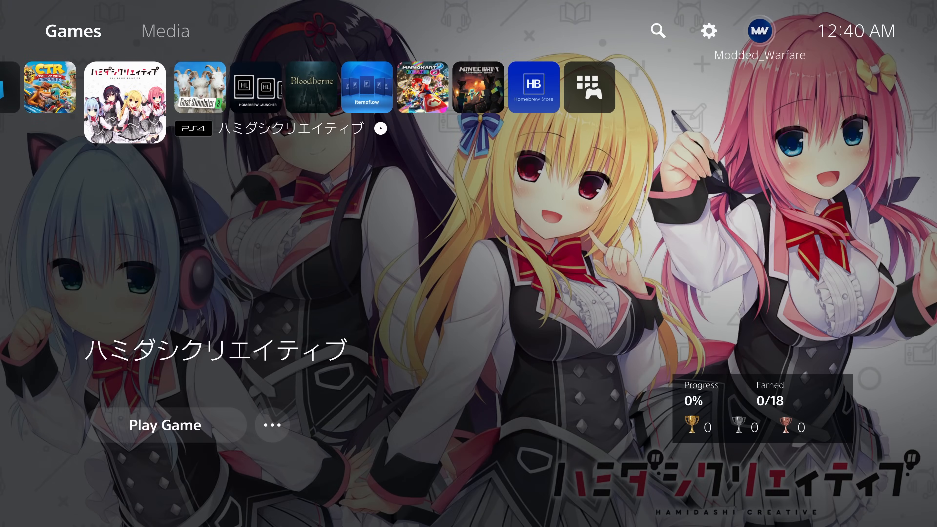
pyautogui.hscroll(-3)
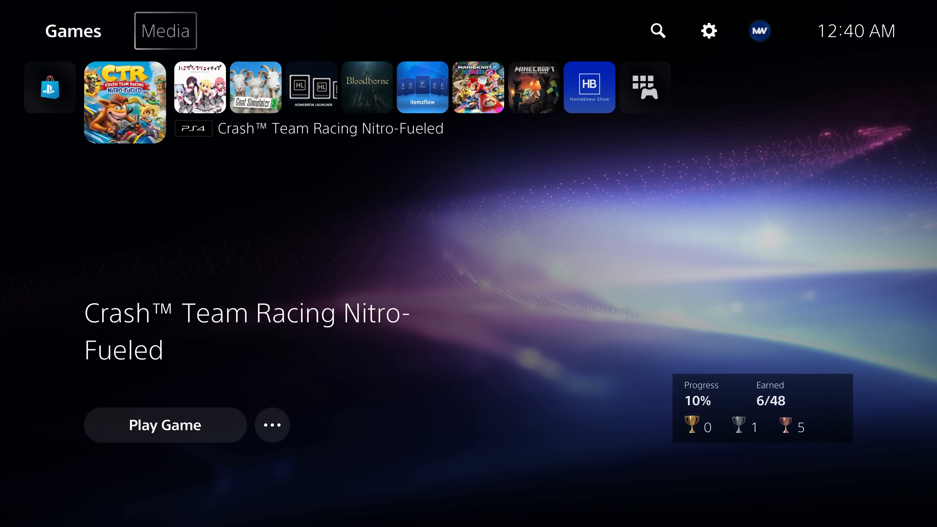
pyautogui.moveTo(658, 31)
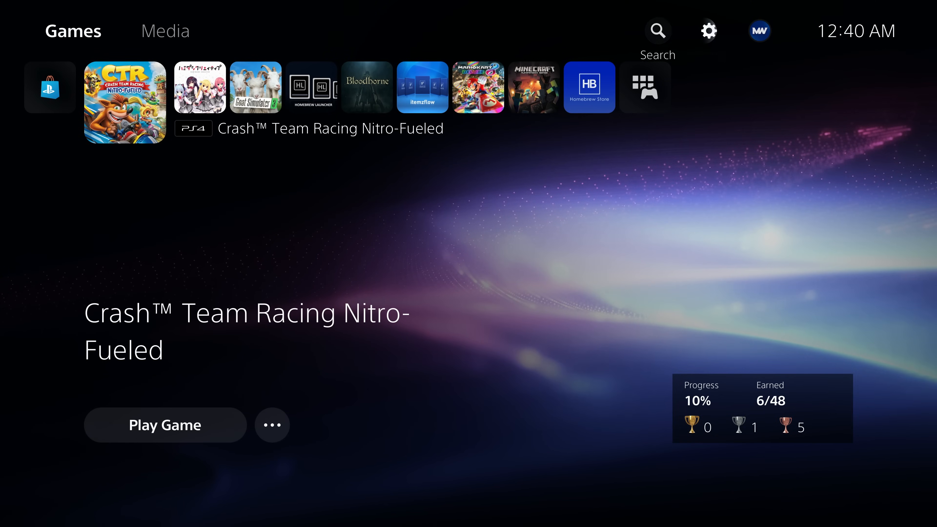
pyautogui.moveTo(709, 30)
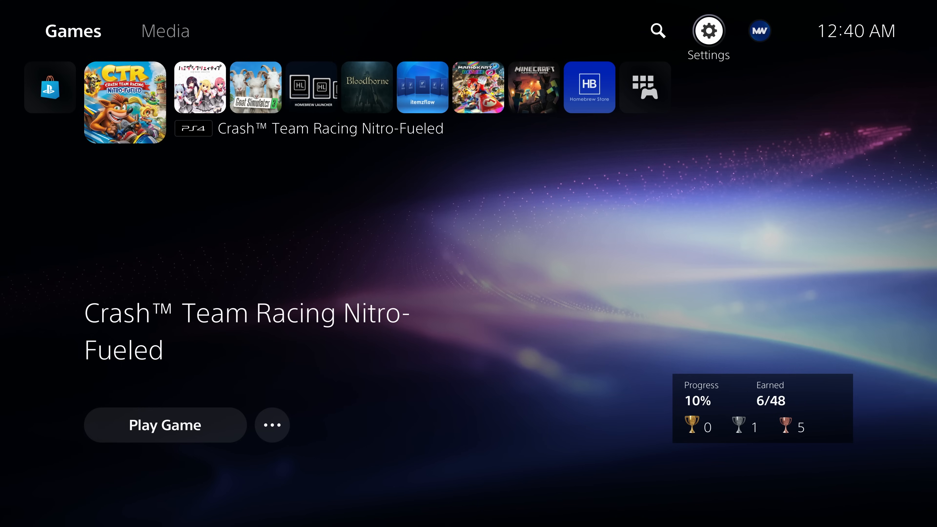
pyautogui.click(708, 29)
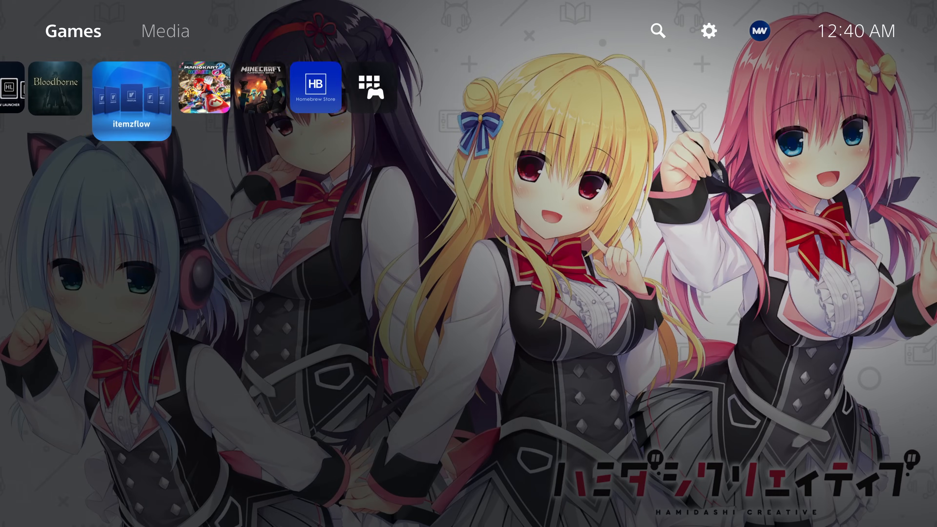
# Launch Itemzflow, enable the etaHEN Toolbox from its settings and accept the success message.
pyautogui.click(131, 102)
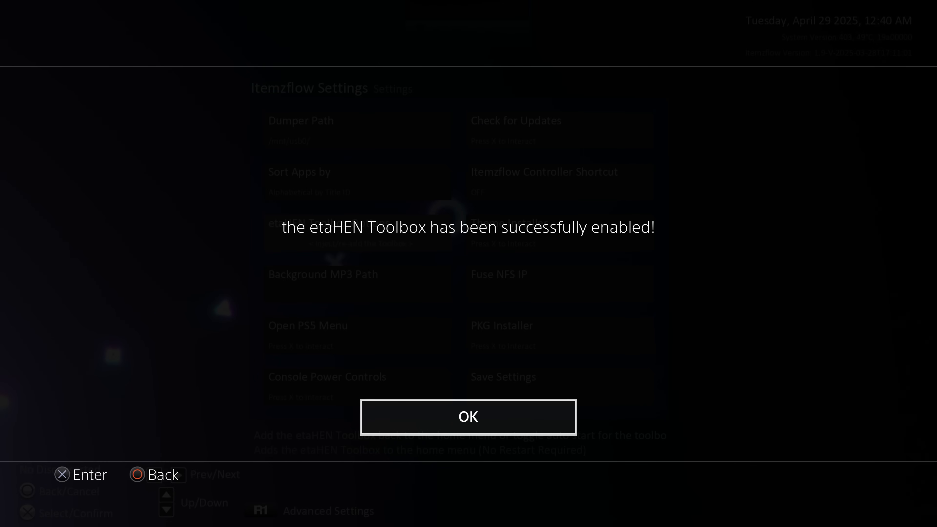
pyautogui.click(468, 416)
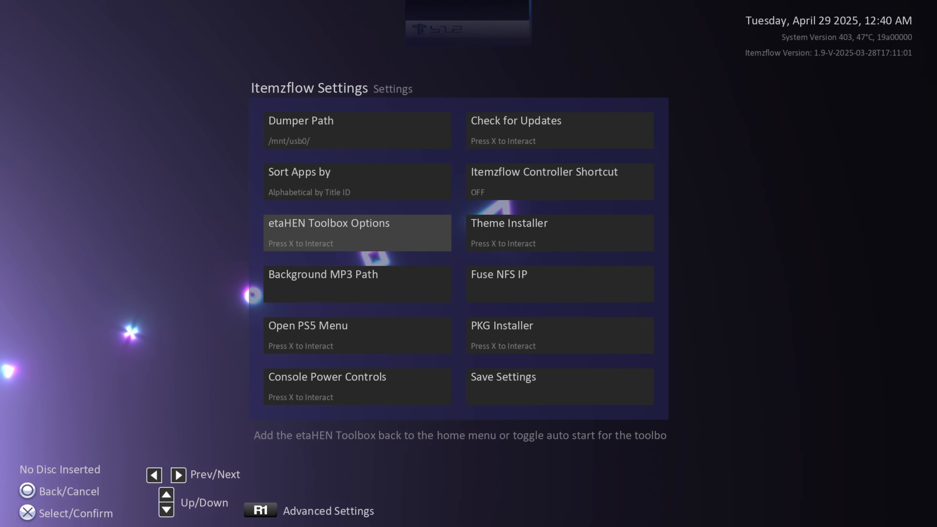
pyautogui.click(357, 232)
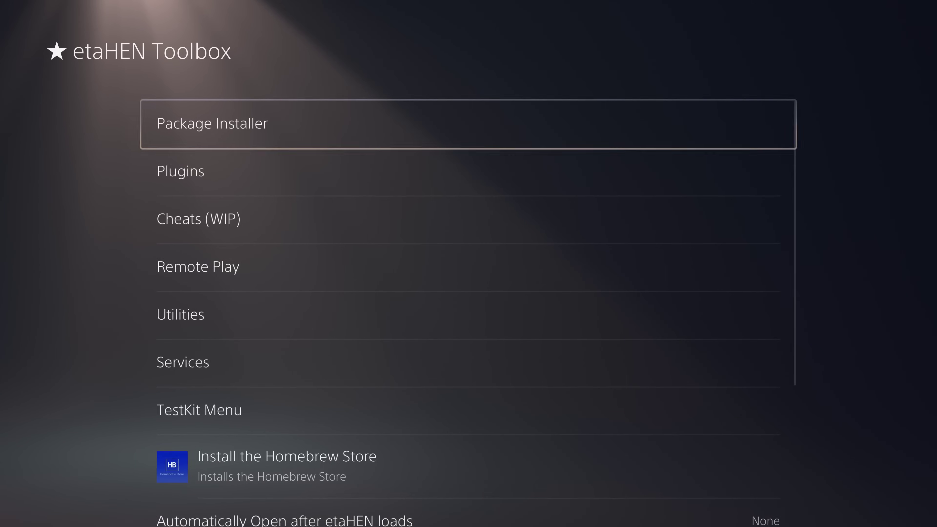
# Scroll the restored toolbox list from Package Installer to About, checking the Startup toggle is on.
pyautogui.scroll(-3)
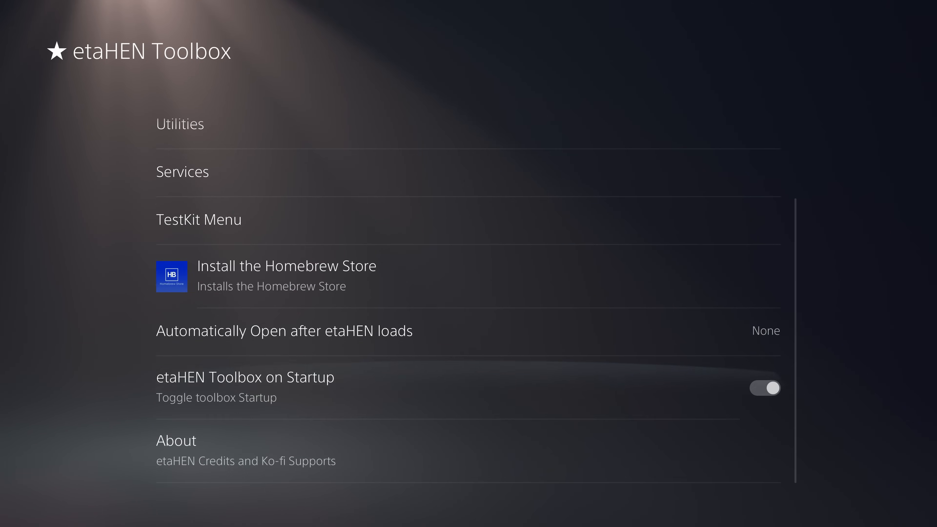
pyautogui.scroll(3)
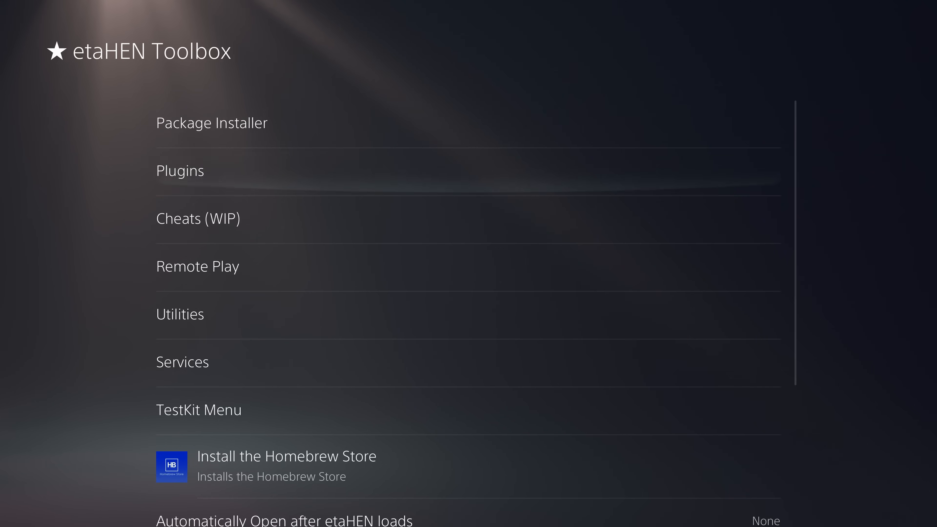
pyautogui.scroll(-3)
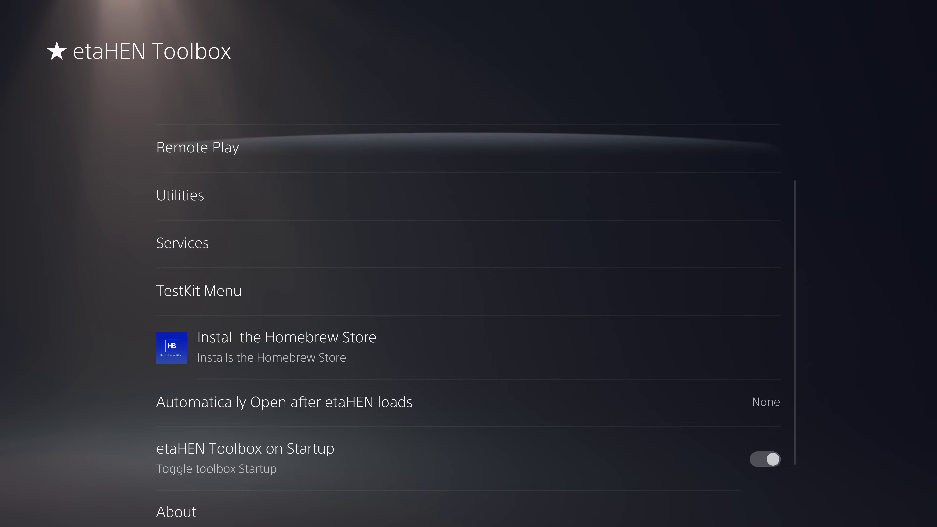
pyautogui.scroll(3)
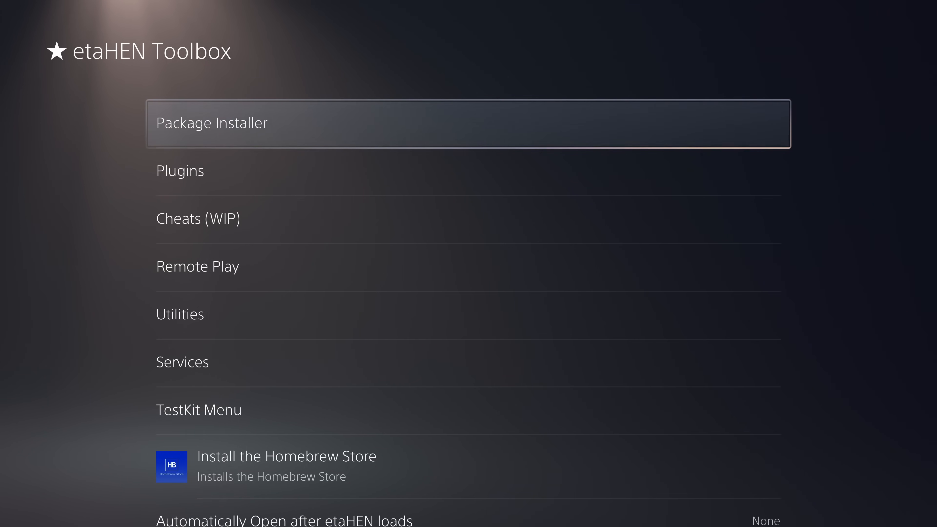
pyautogui.scroll(-3)
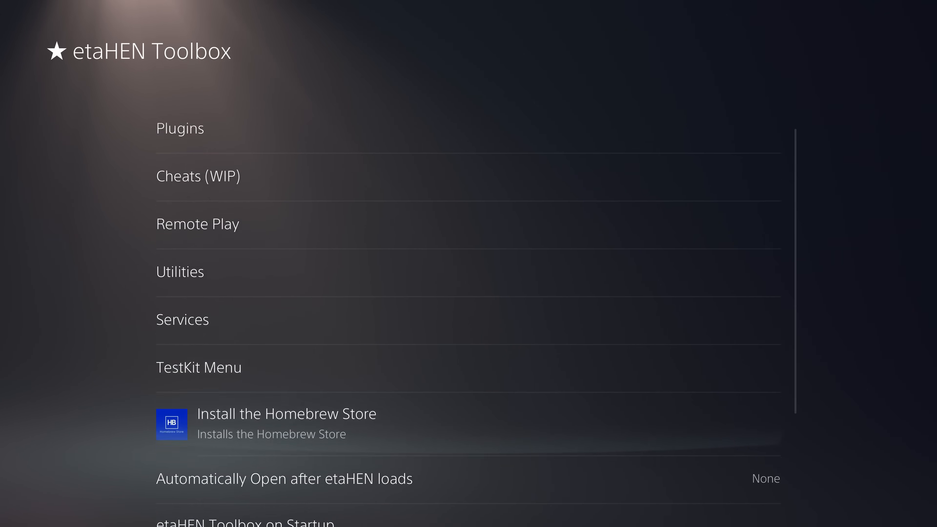
pyautogui.scroll(3)
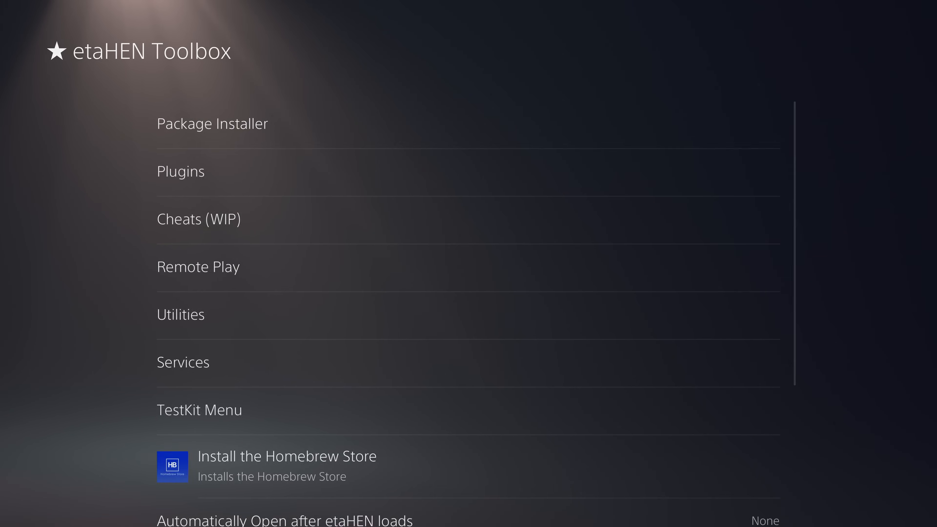